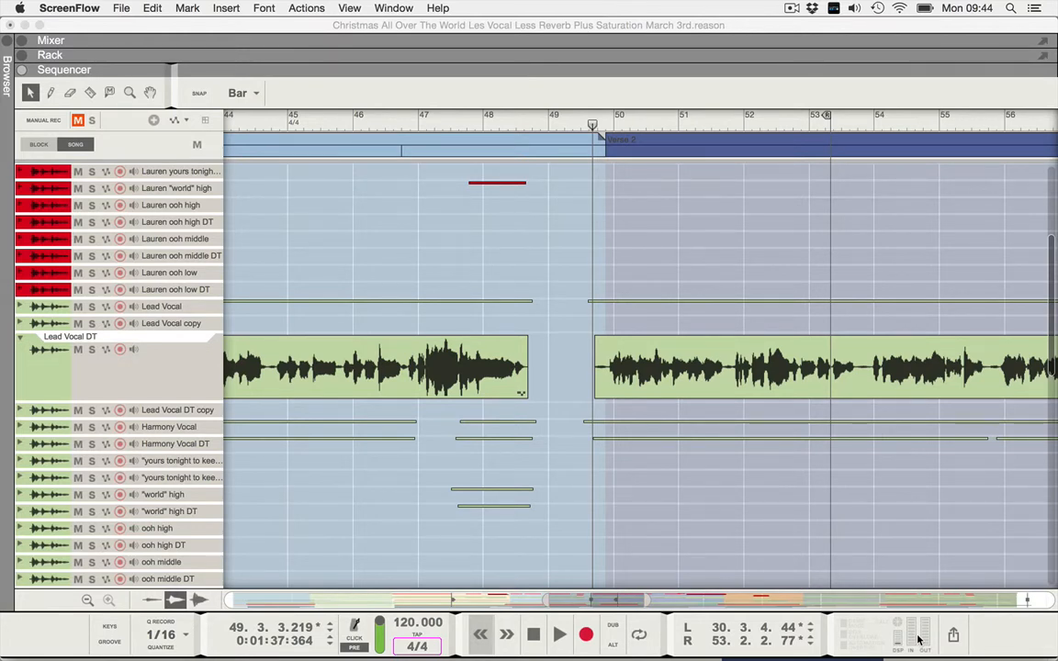
mouse_move(836, 287)
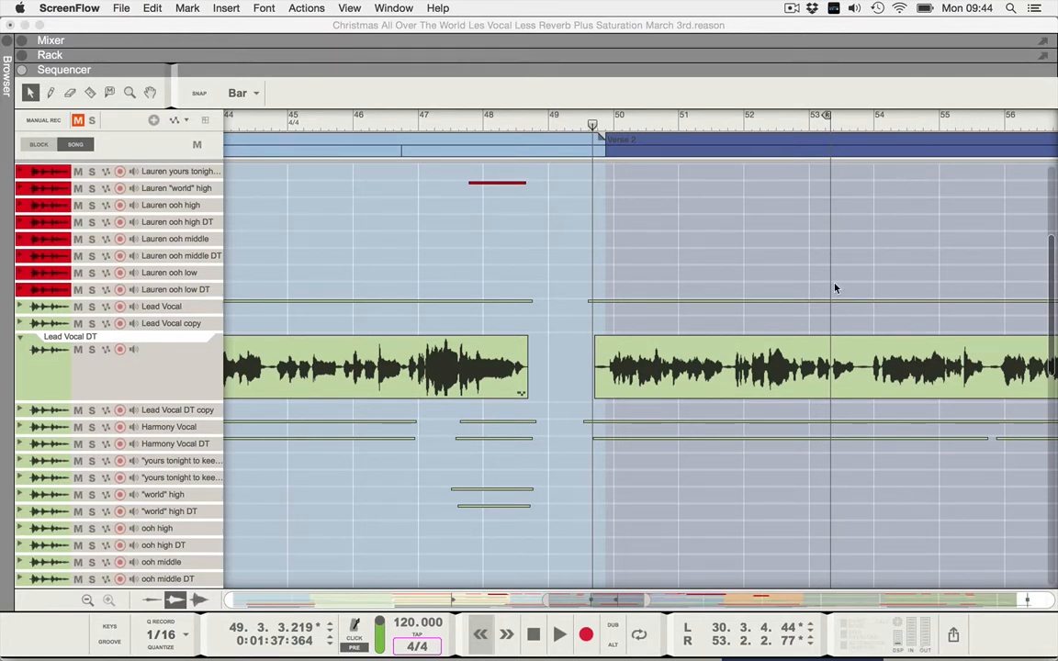